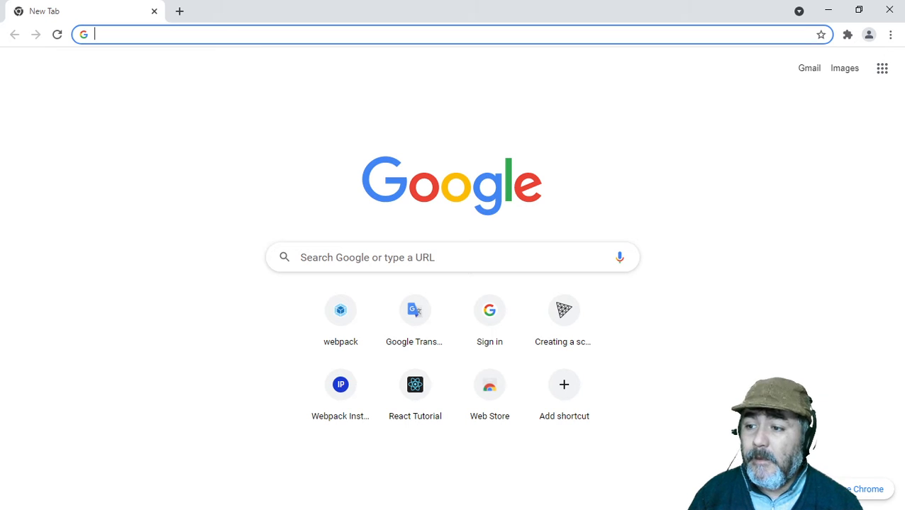
Search Google for 'three js installation', open the Installation docs page, and search the docs for 'vector'
{"action": "type", "text": "three js installation"}
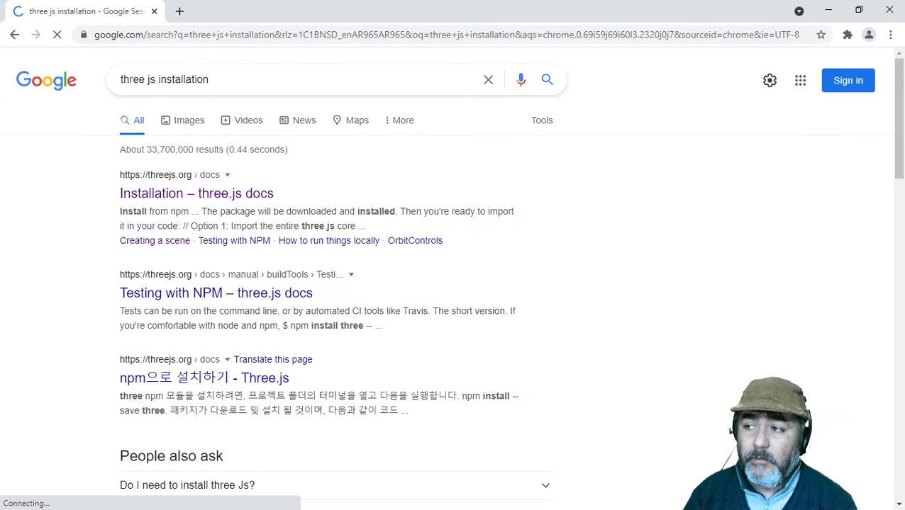
{"action": "mouse_move", "coordinate": [204, 205]}
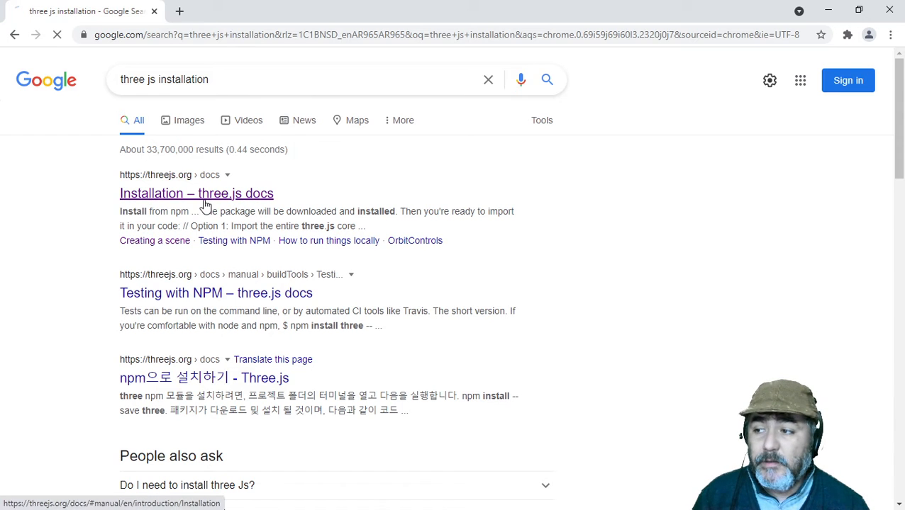
{"action": "left_click", "coordinate": [197, 193]}
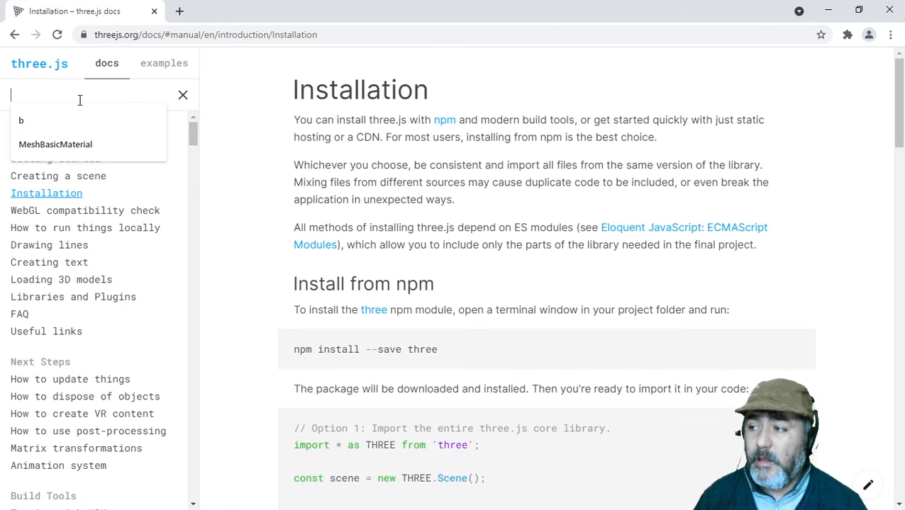
{"action": "type", "text": "vector3"}
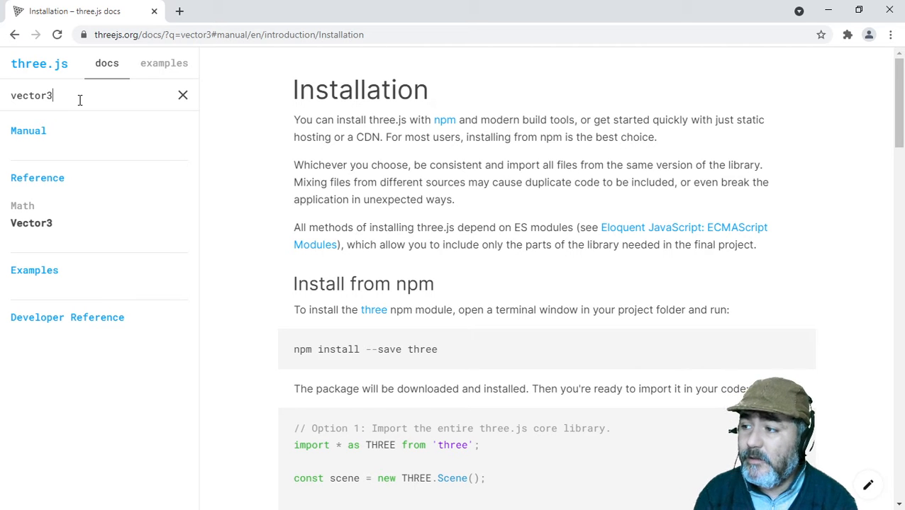
Open the Vector3 reference and scroll through its code example, constructor and properties
{"action": "left_click", "coordinate": [31, 223]}
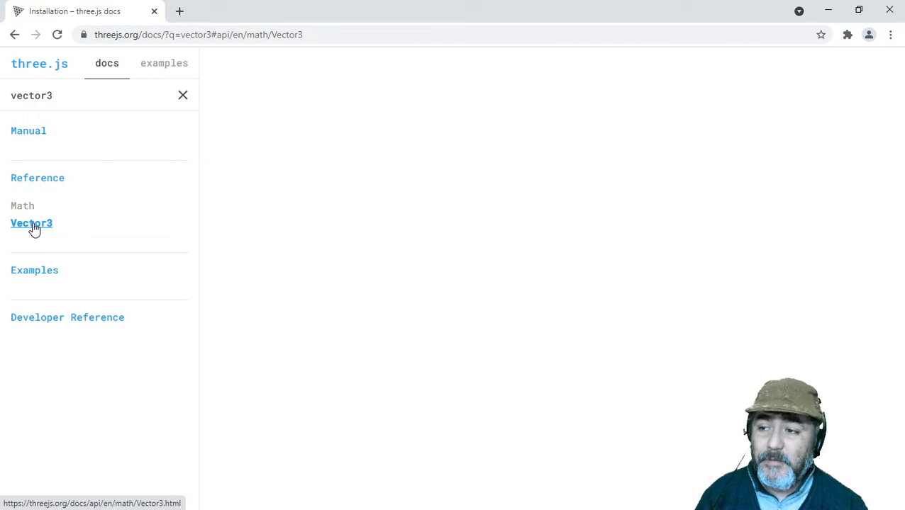
{"action": "left_click", "coordinate": [31, 222]}
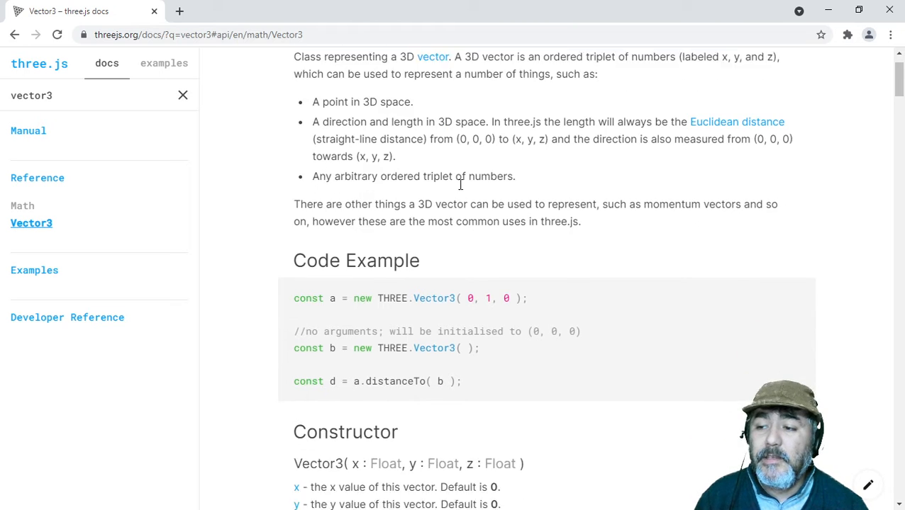
{"action": "scroll", "scroll_direction": "down", "scroll_amount": 3}
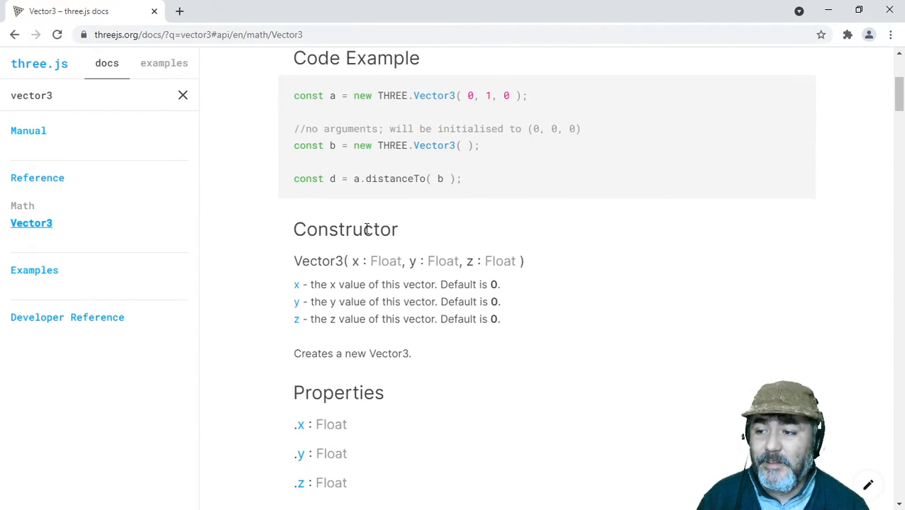
{"action": "scroll", "scroll_direction": "down", "scroll_amount": 3}
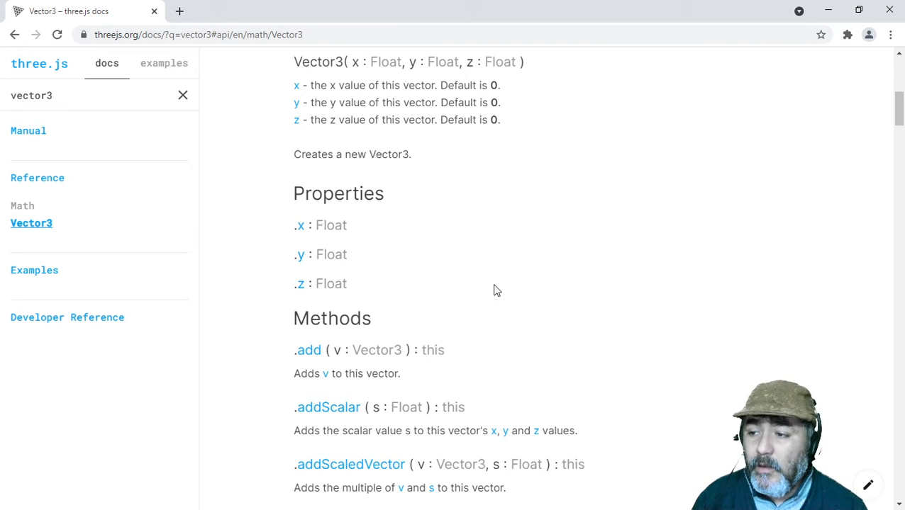
Find '.set' on the Vector3 page and scroll through set, setComponent and setX/Y/Z
{"action": "key", "text": "ctrl+f"}
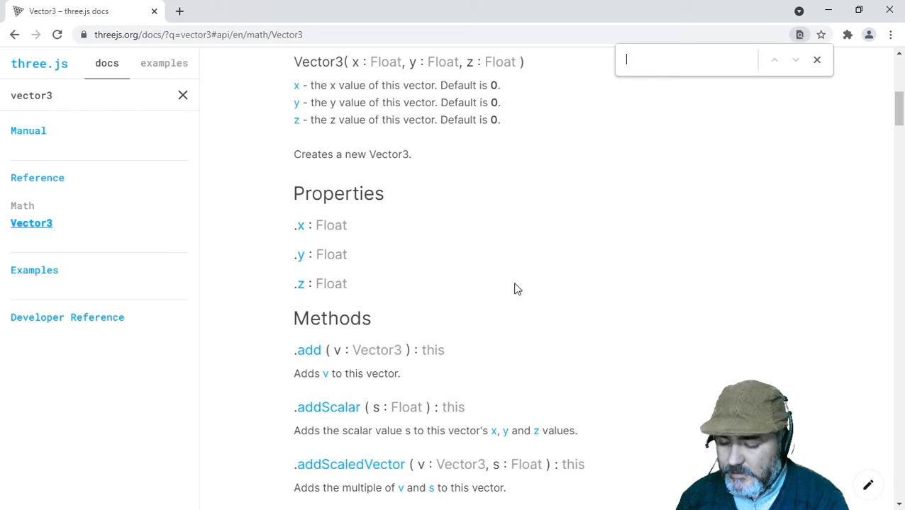
{"action": "type", "text": ".set"}
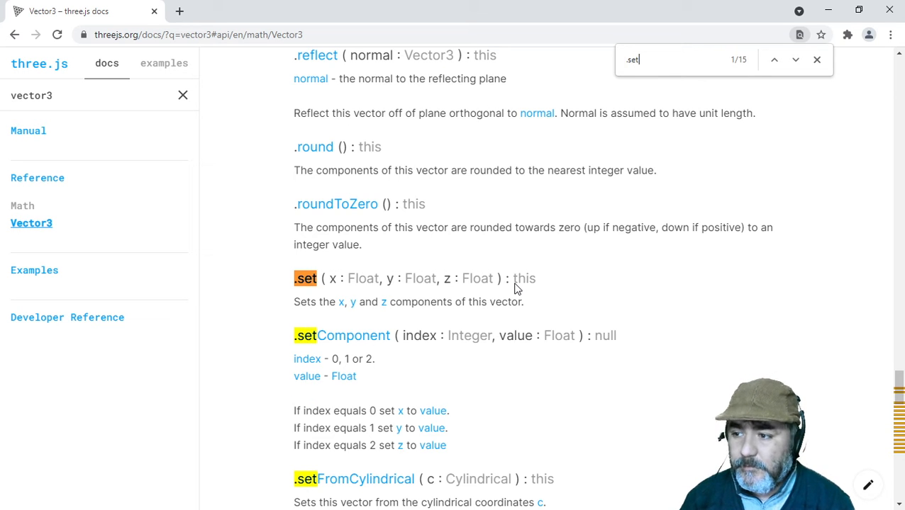
{"action": "mouse_move", "coordinate": [342, 292]}
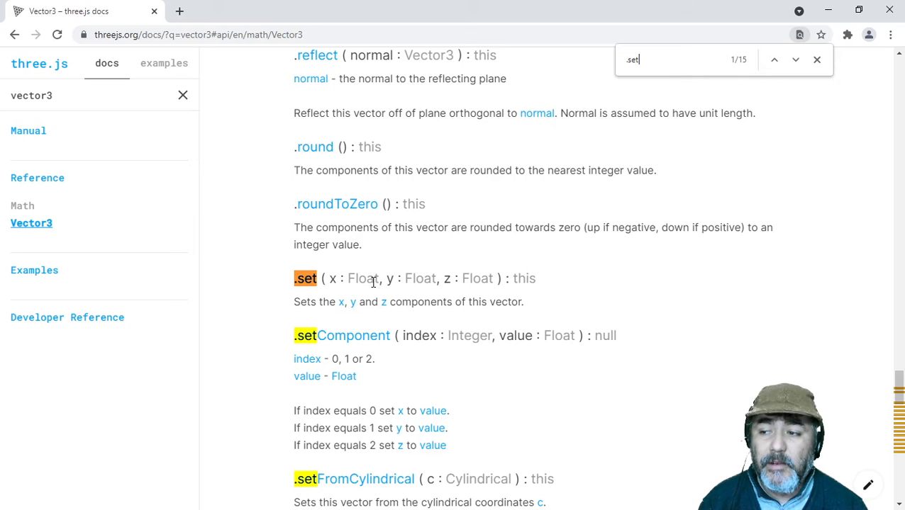
{"action": "mouse_move", "coordinate": [367, 220]}
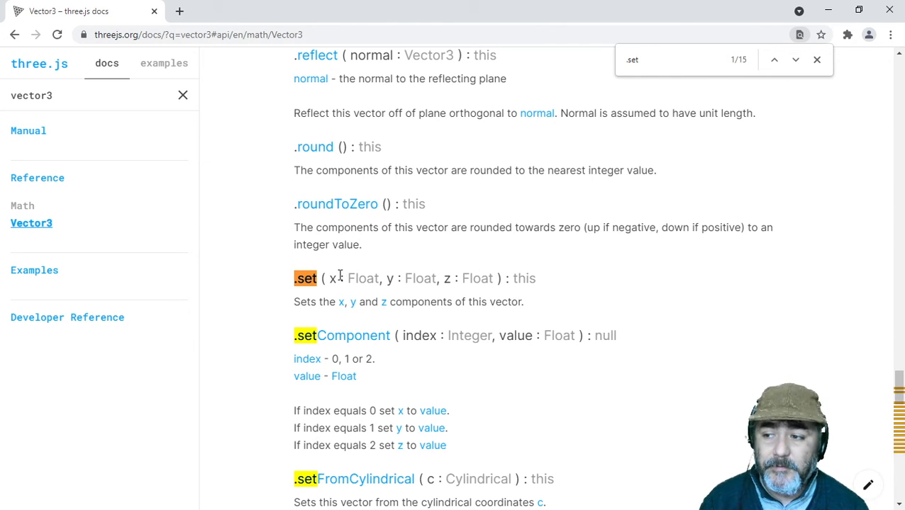
{"action": "mouse_move", "coordinate": [404, 279]}
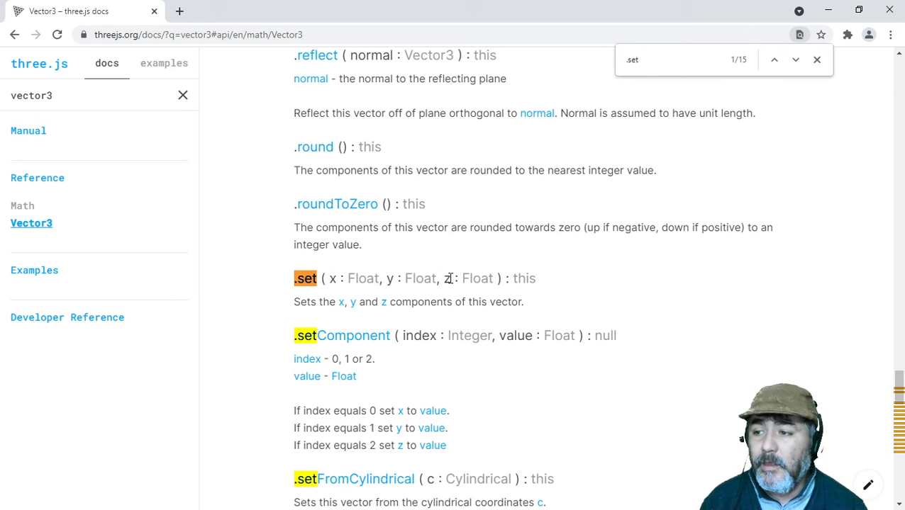
{"action": "scroll", "scroll_direction": "down", "scroll_amount": 3}
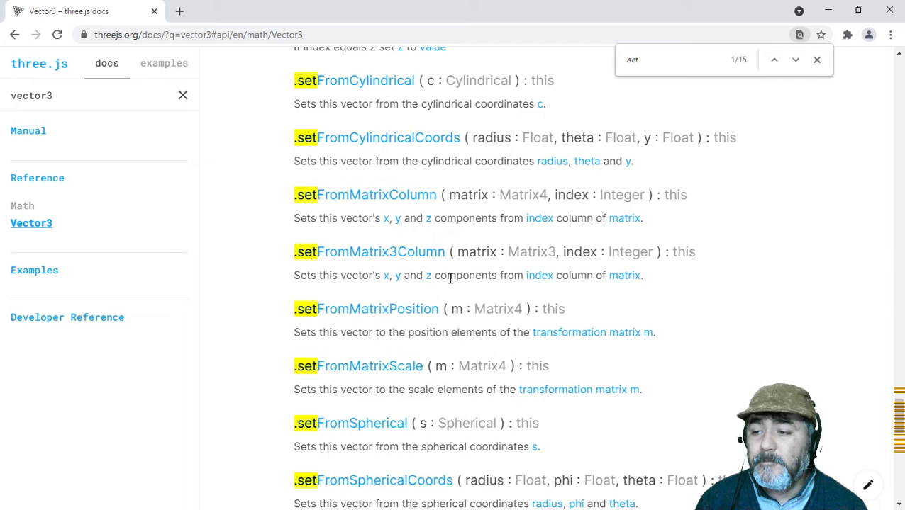
{"action": "scroll", "scroll_direction": "down", "scroll_amount": 3}
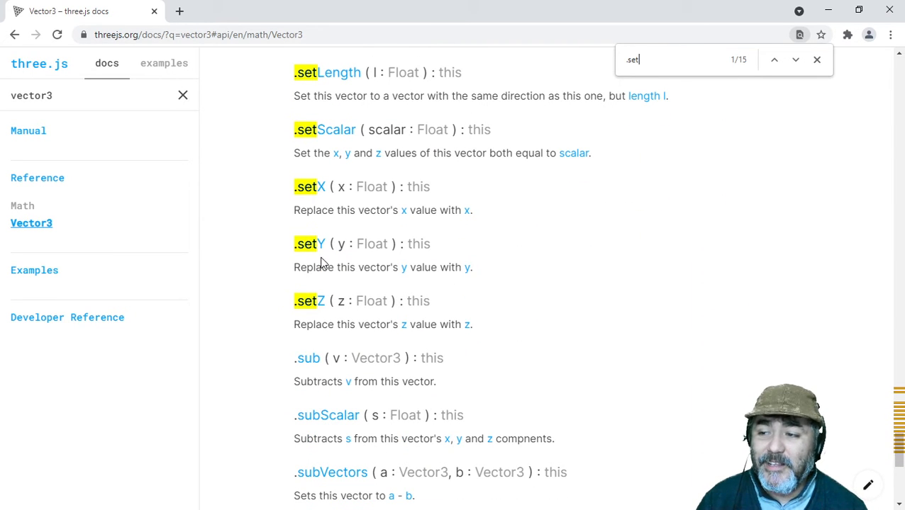
{"action": "mouse_move", "coordinate": [324, 310]}
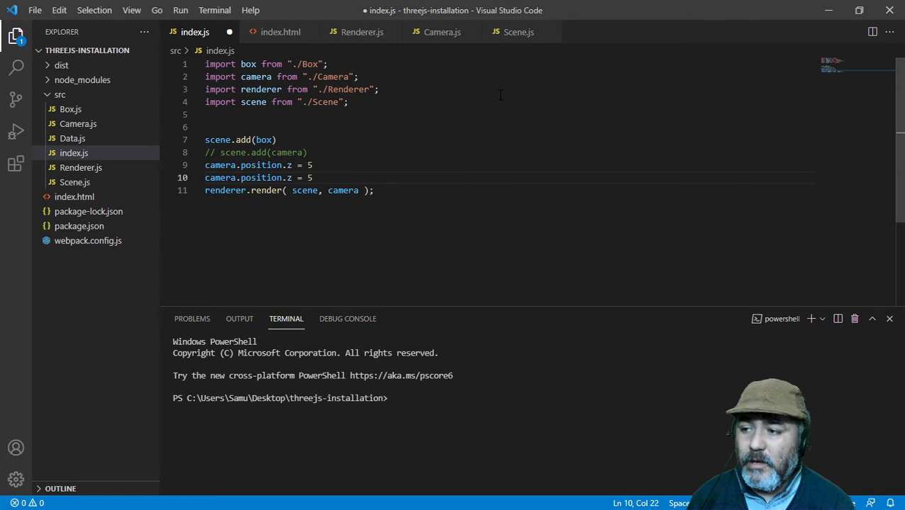
Replace the camera.position.z line with camera.position.set(0, 0, 5) in index.js and save
{"action": "type", "text": "s"}
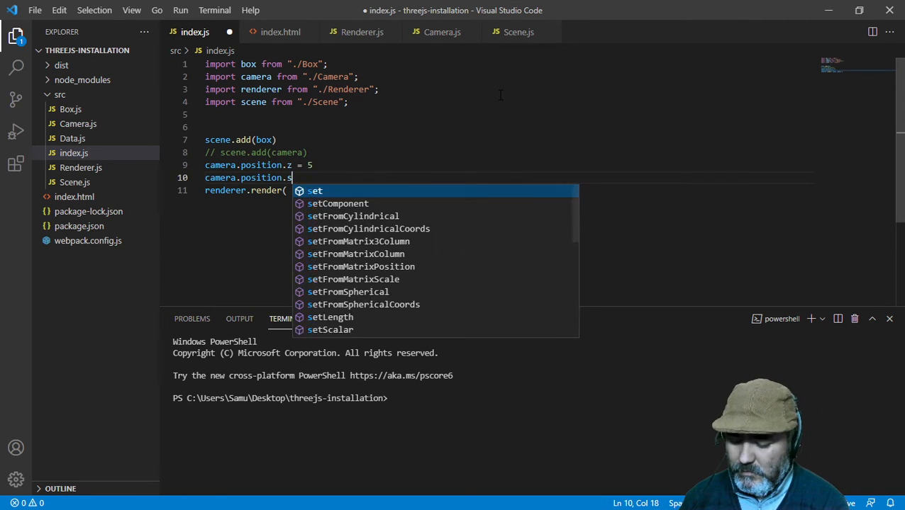
{"action": "key", "text": "Enter"}
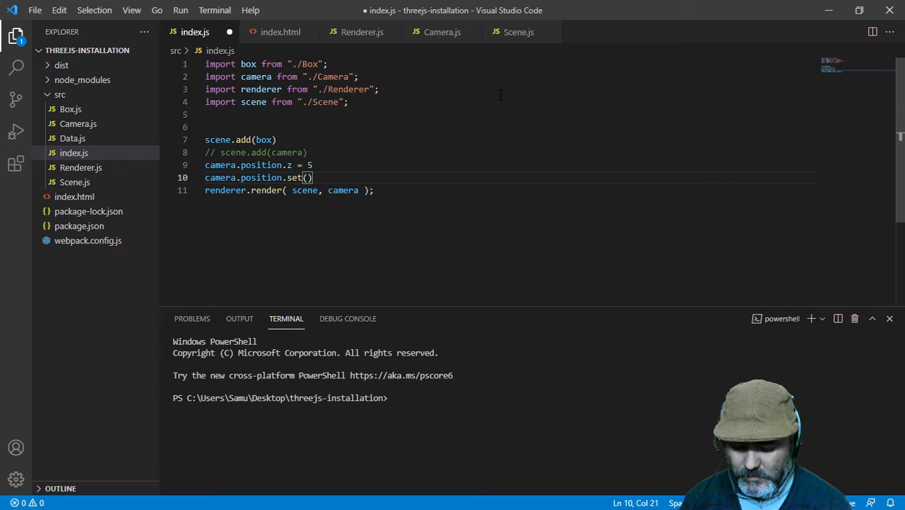
{"action": "type", "text": "0,0,5"}
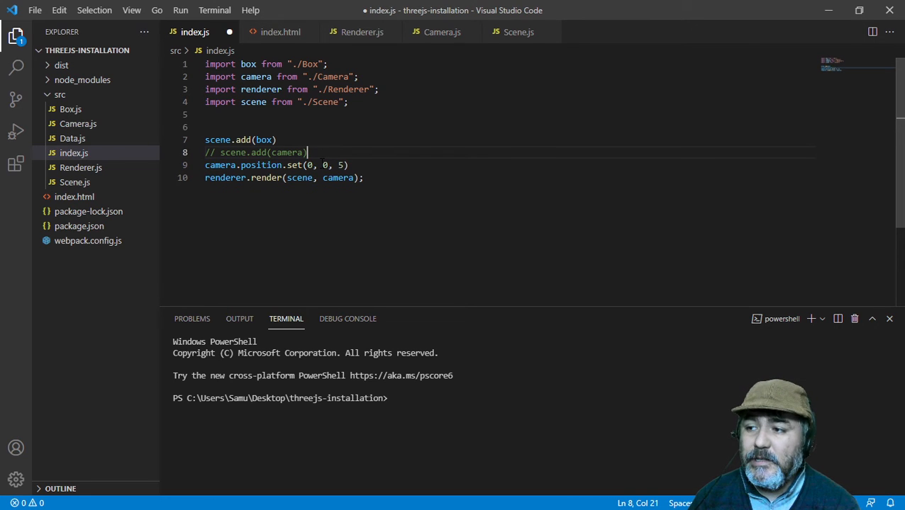
{"action": "key", "text": "Ctrl+s"}
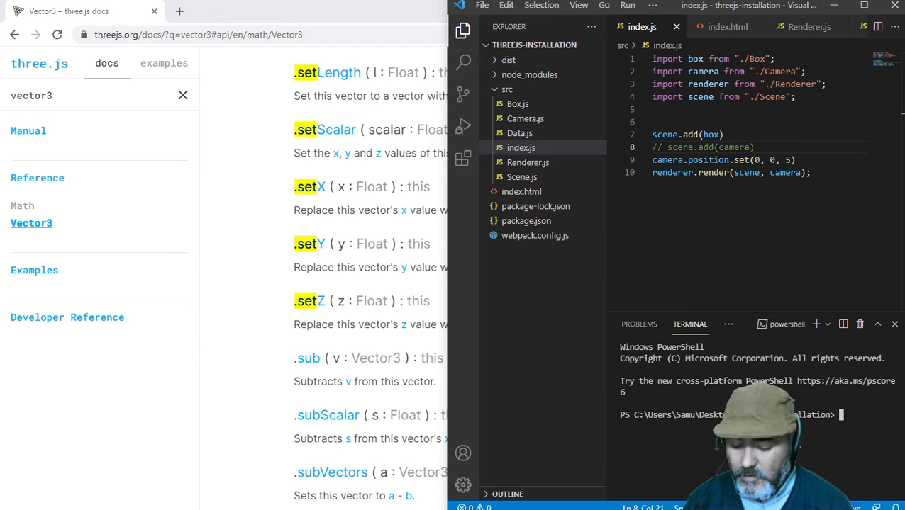
Run npm run build and serve index.html with Live Server, showing the green box
{"action": "type", "text": "npm run build"}
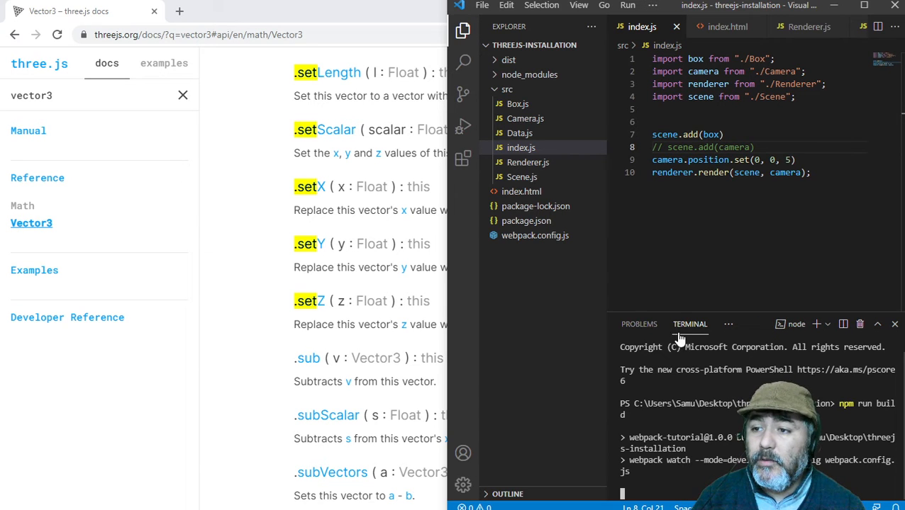
{"action": "right_click", "coordinate": [520, 191]}
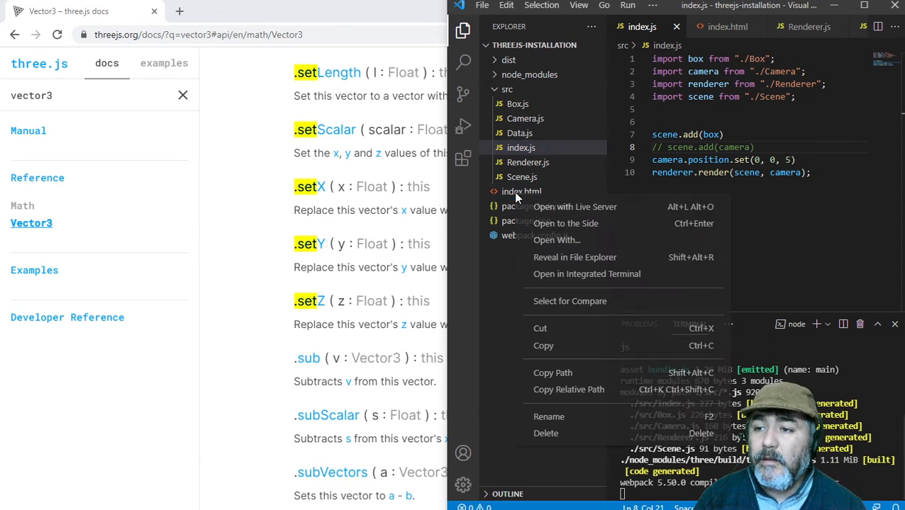
{"action": "left_click", "coordinate": [519, 192]}
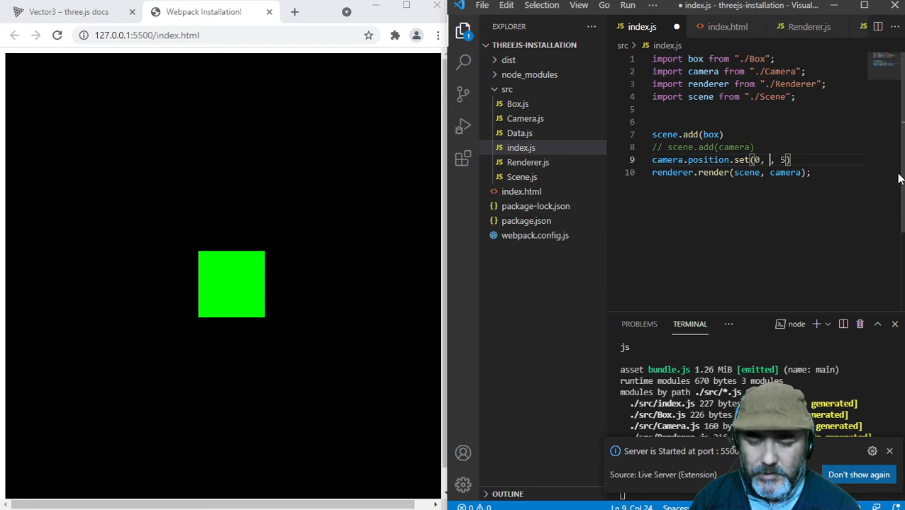
Change the camera.position.set arguments to (1, 2, 5) for an angled cube view
{"action": "type", "text": "2"}
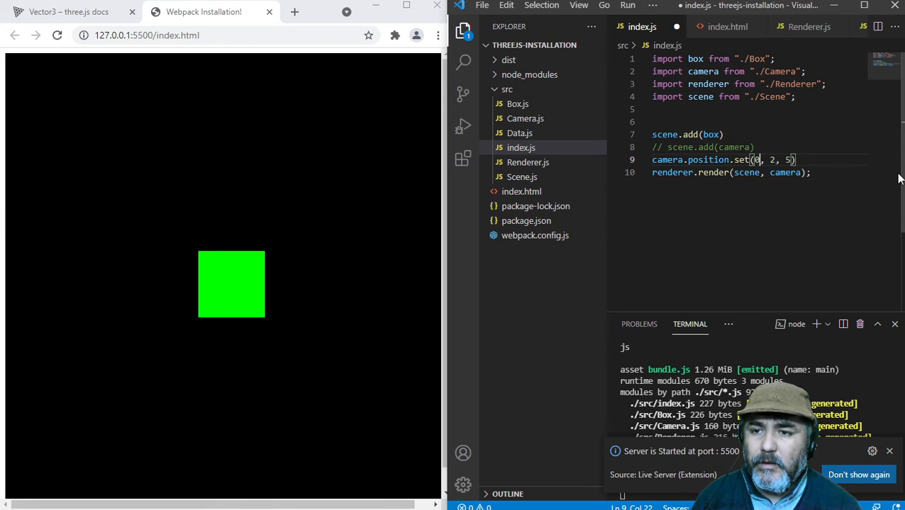
{"action": "type", "text": "1"}
{"action": "type", "text": "camera"}
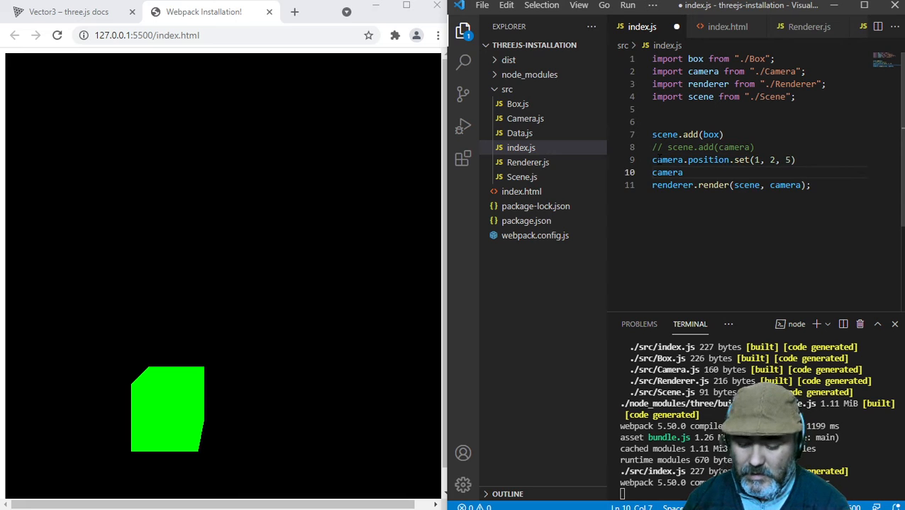
Add camera.lookAt() below the position line and select the lookAt name
{"action": "type", "text": "."}
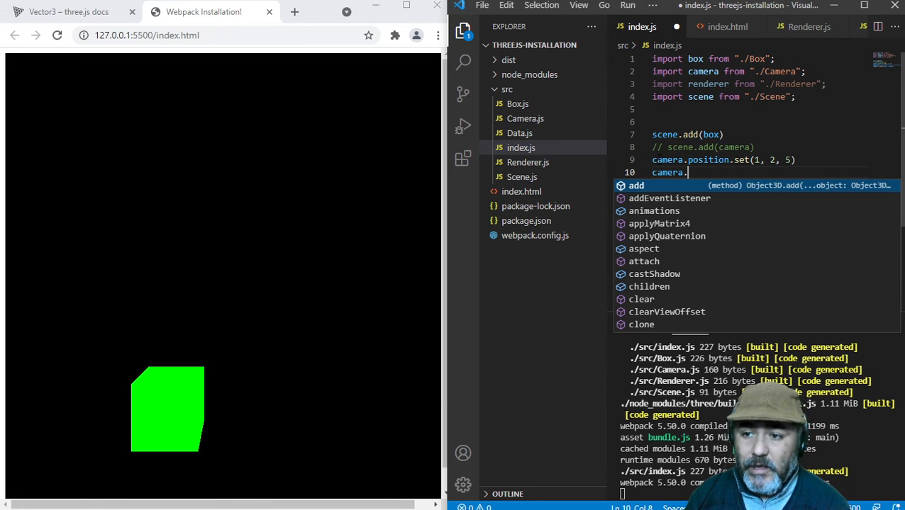
{"action": "type", "text": "lookAt("}
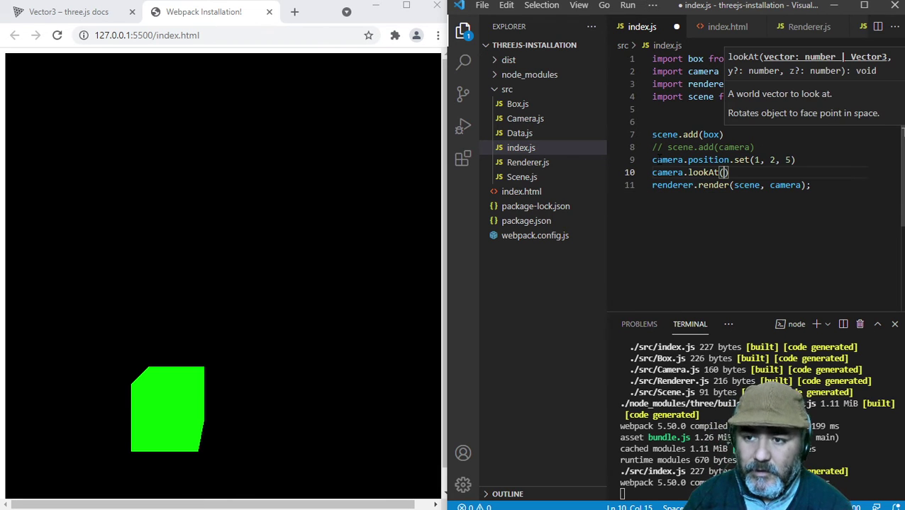
{"action": "double_click", "coordinate": [704, 172]}
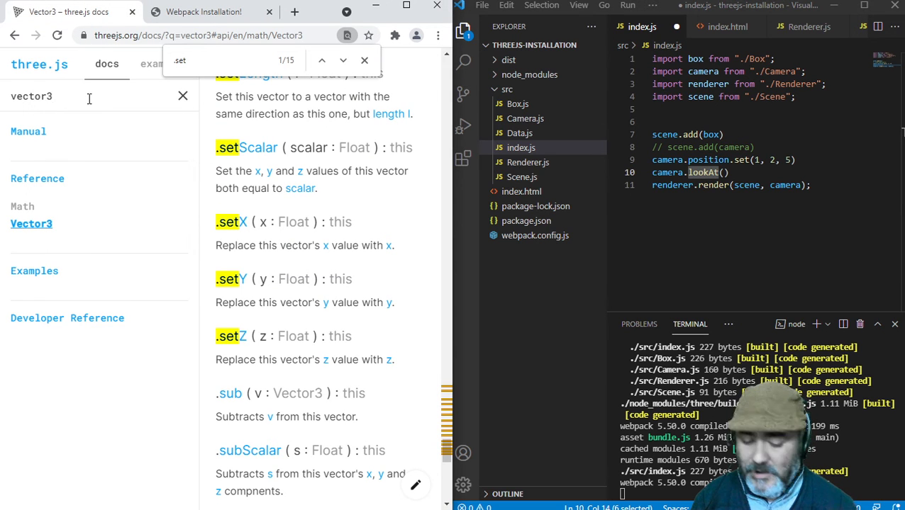
Look up .lookAt on the Object3D docs page, then pass box.position to camera.lookAt
{"action": "type", "text": "lookAt"}
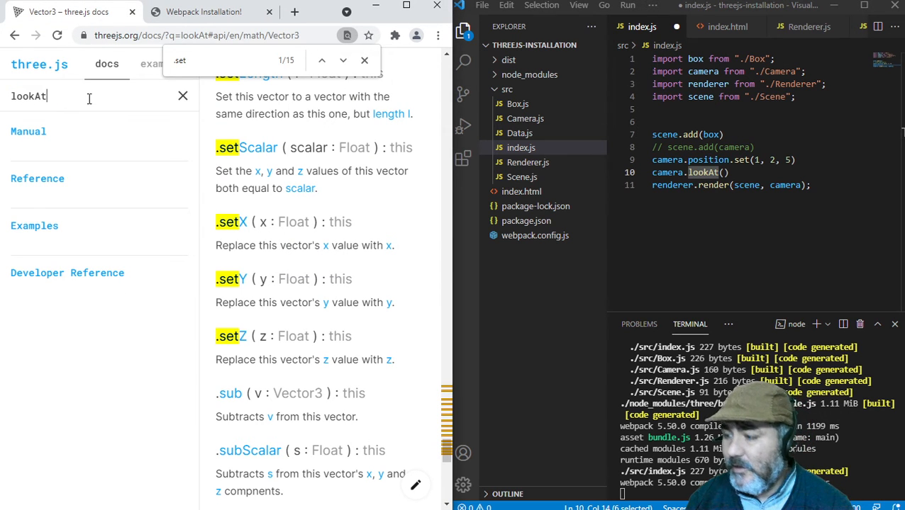
{"action": "type", "text": "object3d"}
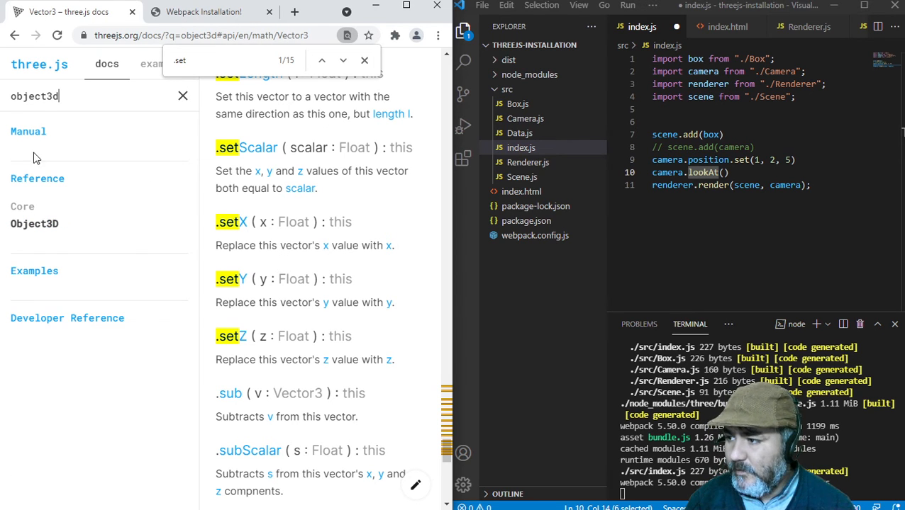
{"action": "left_click", "coordinate": [34, 223]}
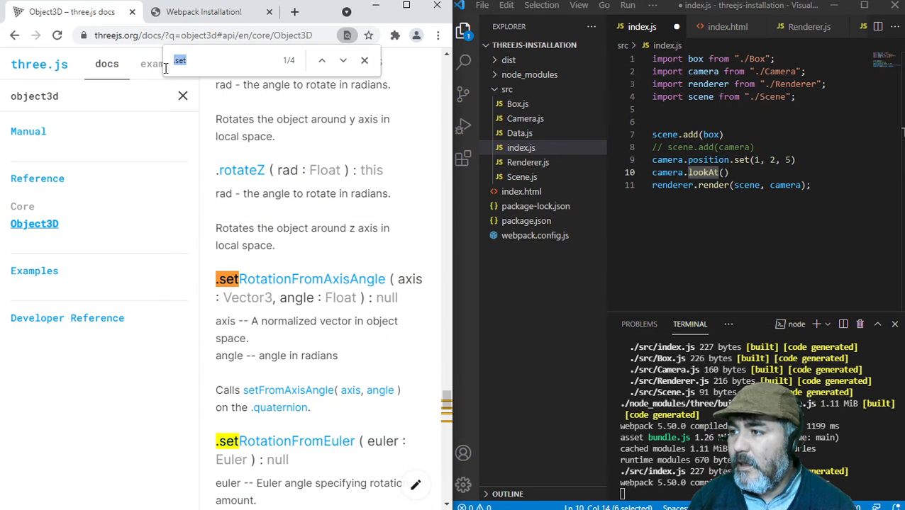
{"action": "type", "text": ".lookAt"}
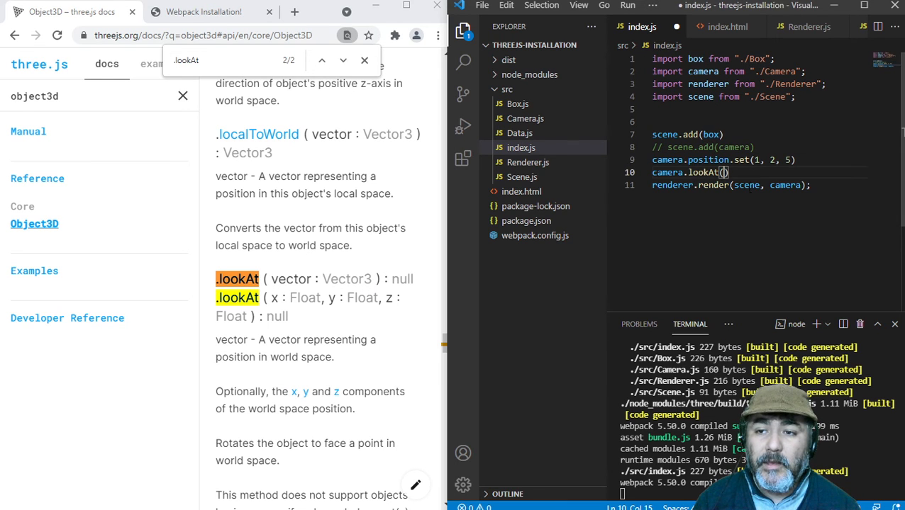
{"action": "type", "text": "box.position"}
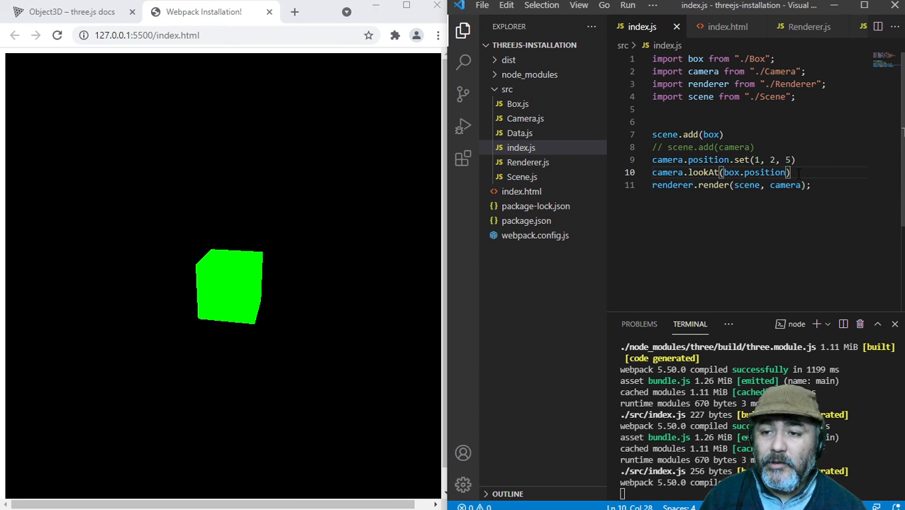
{"action": "mouse_move", "coordinate": [241, 276]}
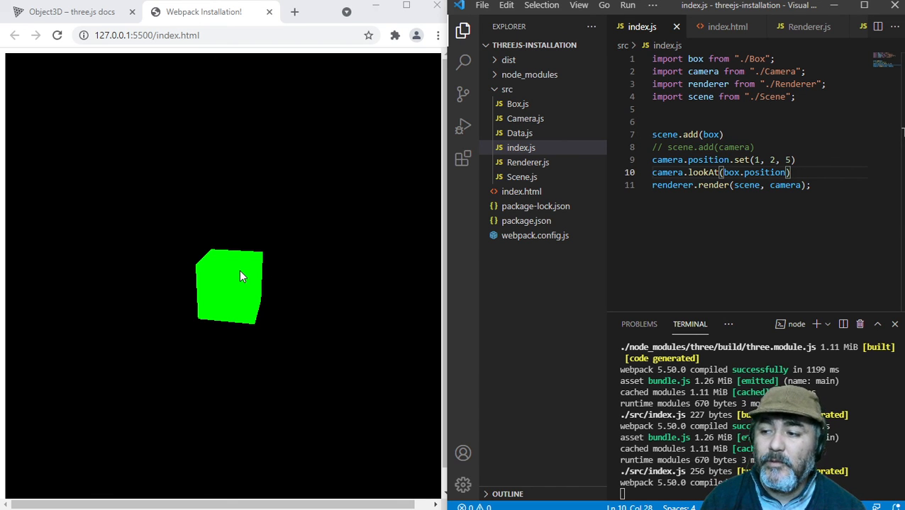